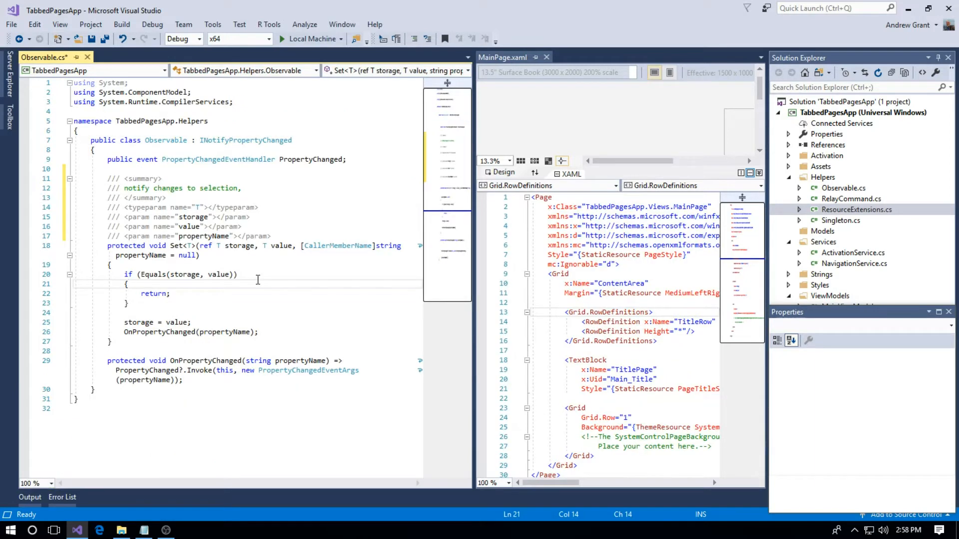
{"action": "mouse_move", "coordinate": [212, 24]}
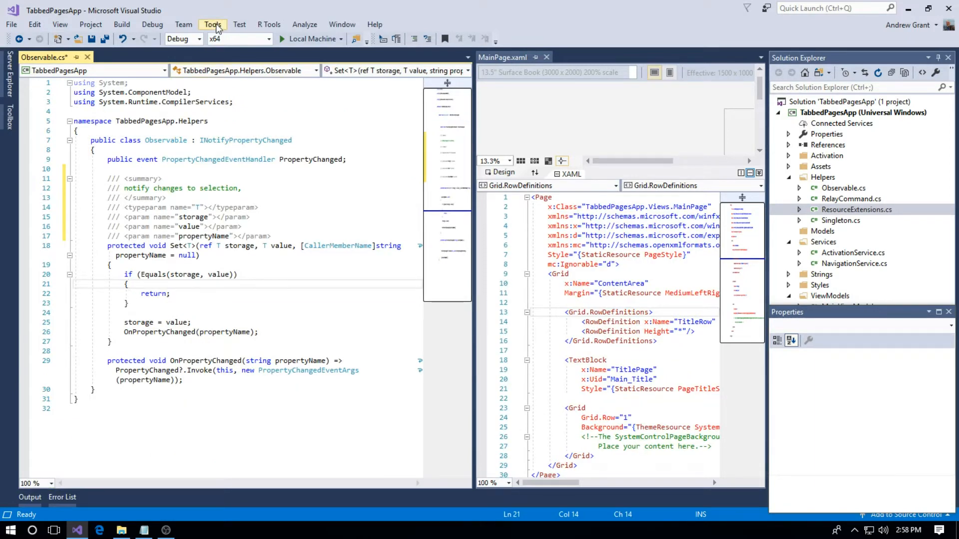
Bring up Tools > Options on Environment > Fonts and Colors, showing Text Editor Consolas size 10.
{"action": "left_click", "coordinate": [211, 24]}
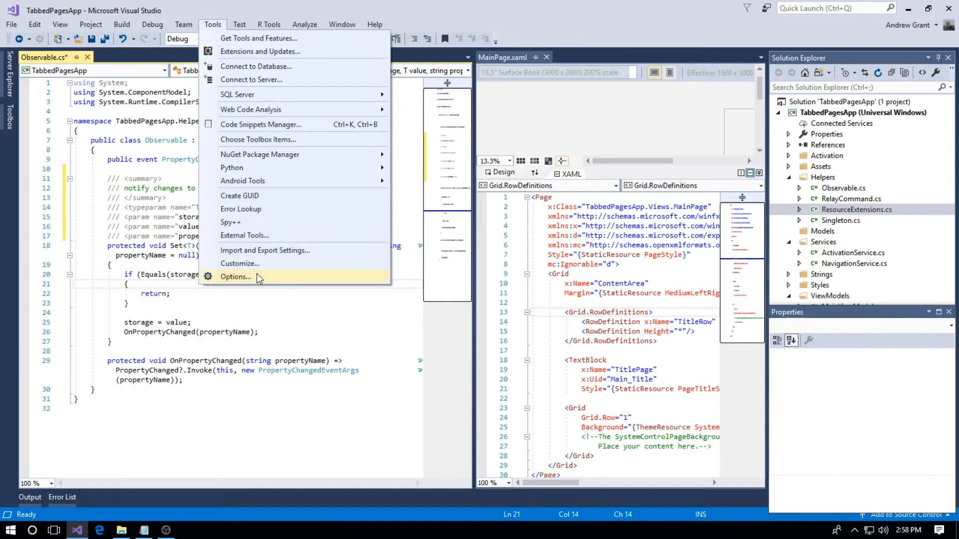
{"action": "left_click", "coordinate": [235, 276]}
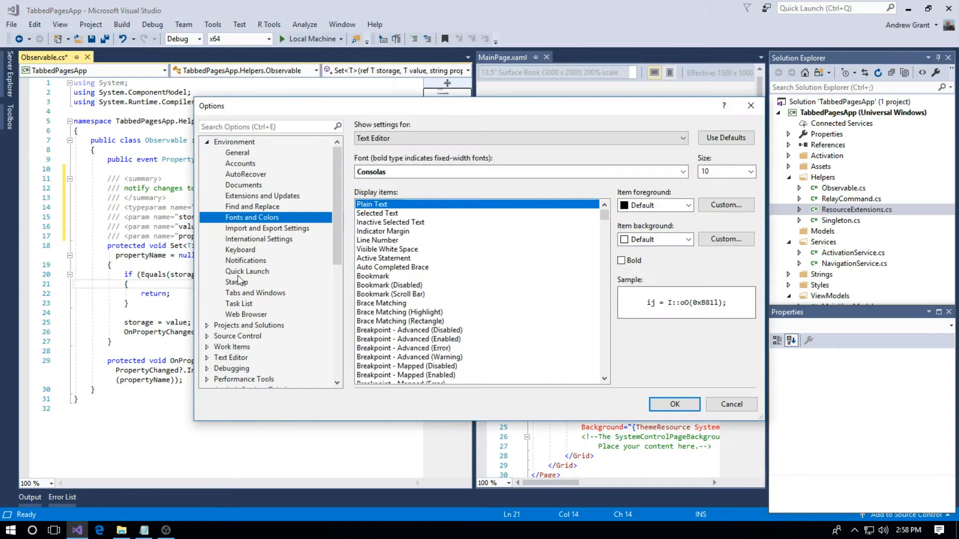
{"action": "left_click", "coordinate": [233, 141]}
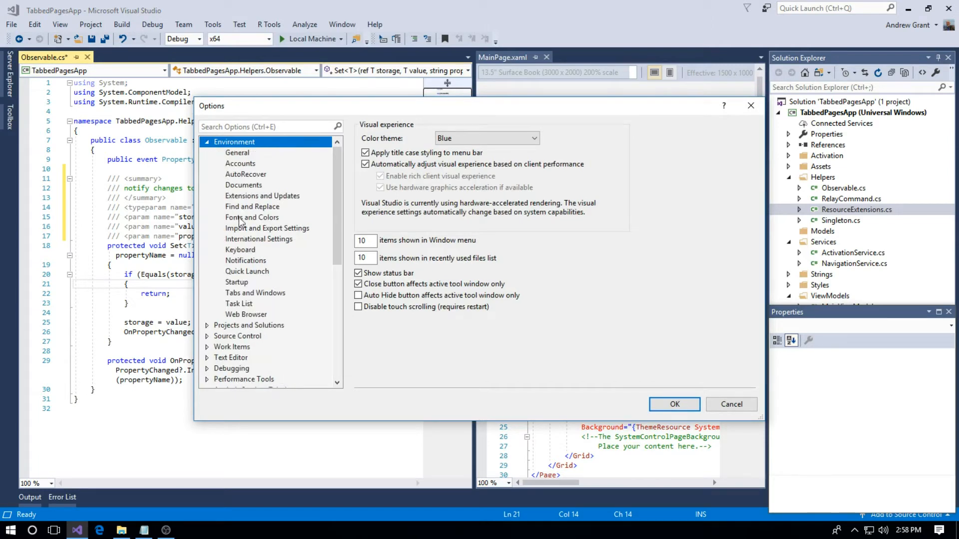
{"action": "left_click", "coordinate": [252, 217]}
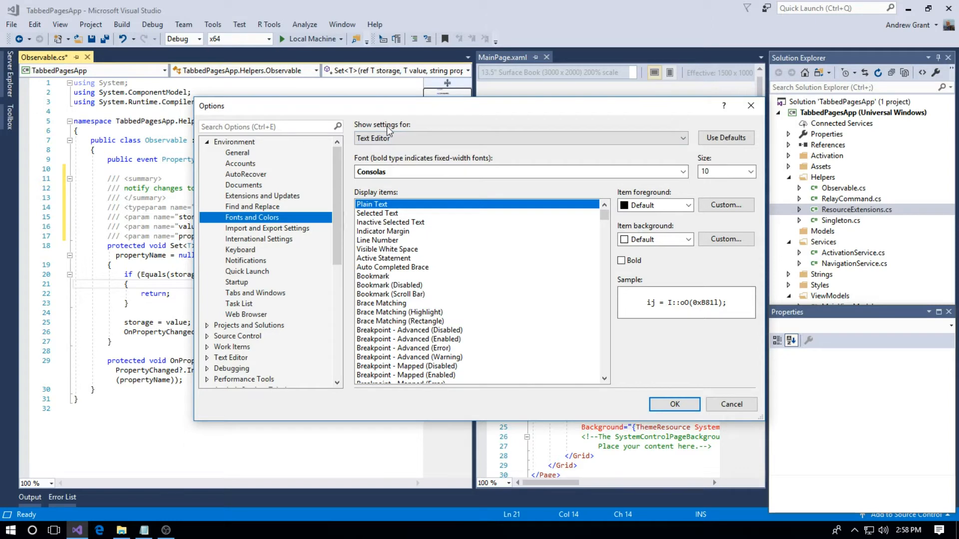
{"action": "left_click", "coordinate": [680, 138]}
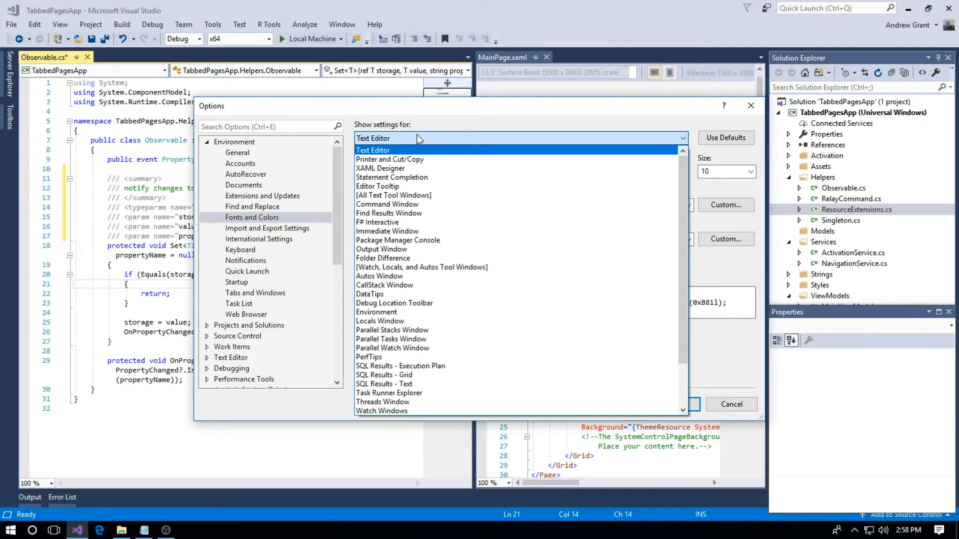
{"action": "mouse_move", "coordinate": [550, 222]}
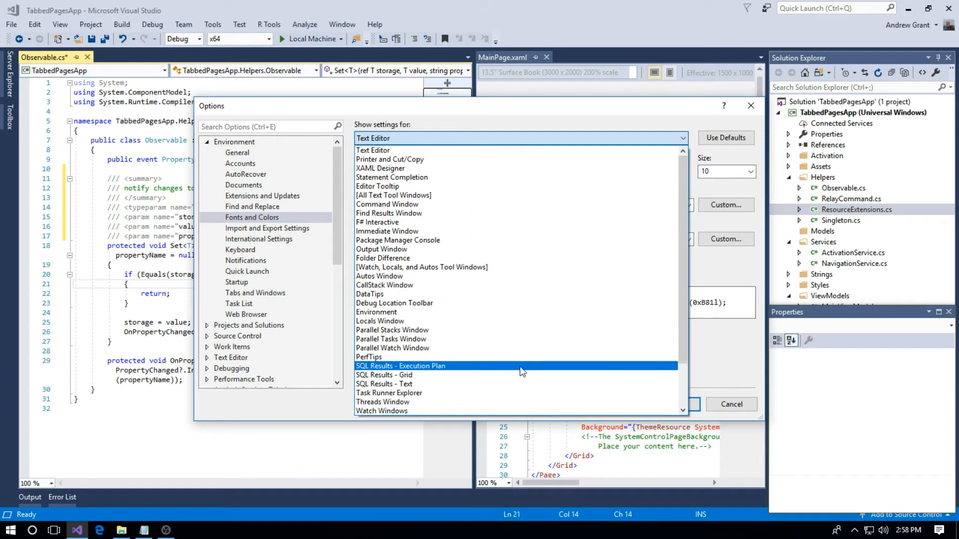
{"action": "left_click", "coordinate": [390, 158]}
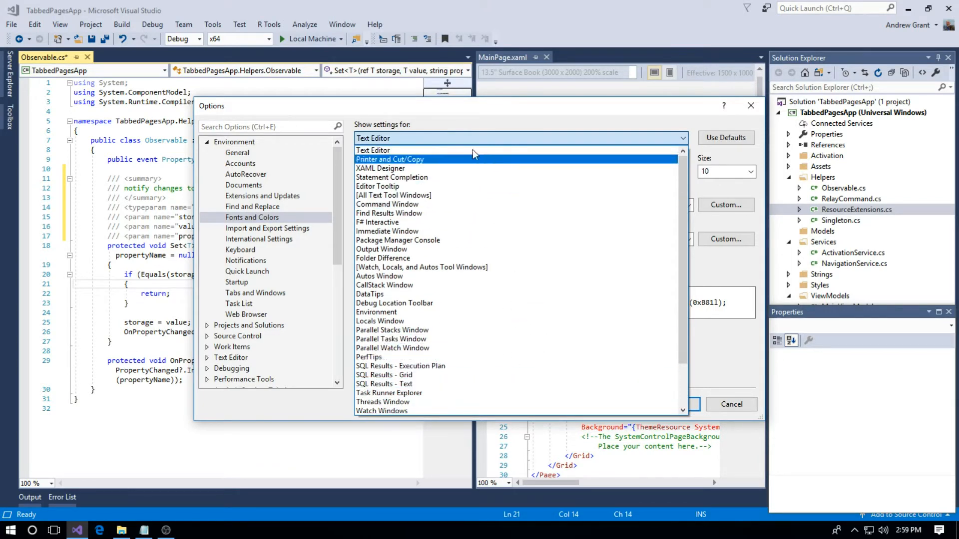
{"action": "left_click", "coordinate": [373, 150]}
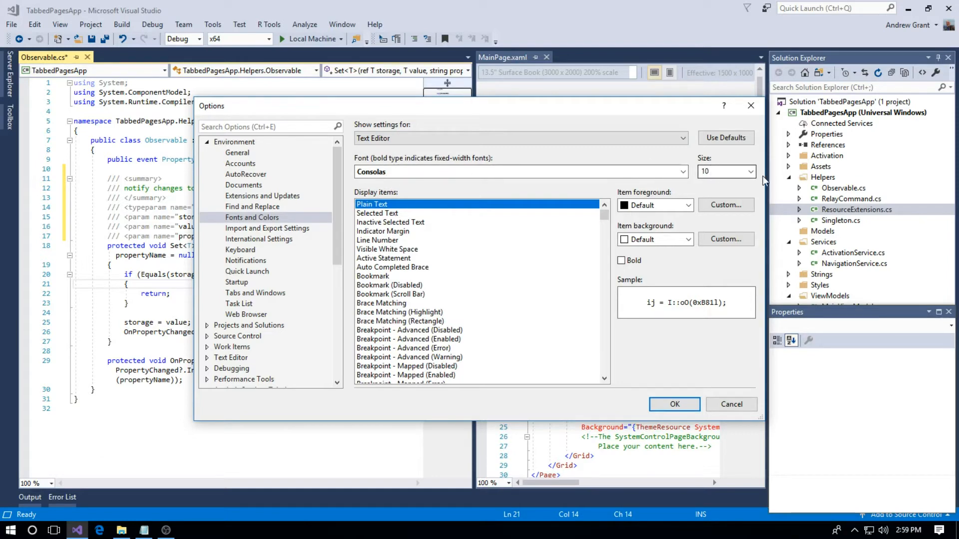
Set the Text Editor font size to 12 and apply it with OK.
{"action": "left_click", "coordinate": [749, 170]}
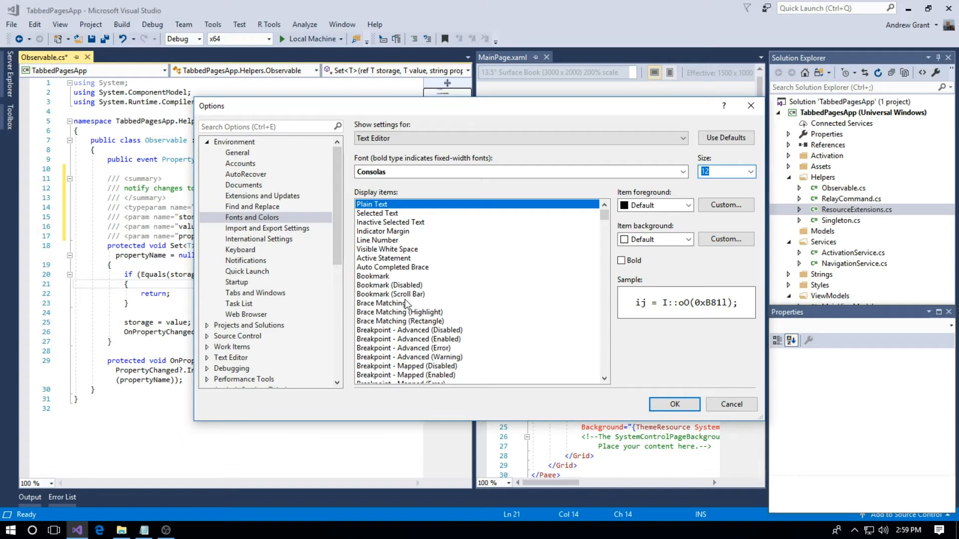
{"action": "mouse_move", "coordinate": [674, 405]}
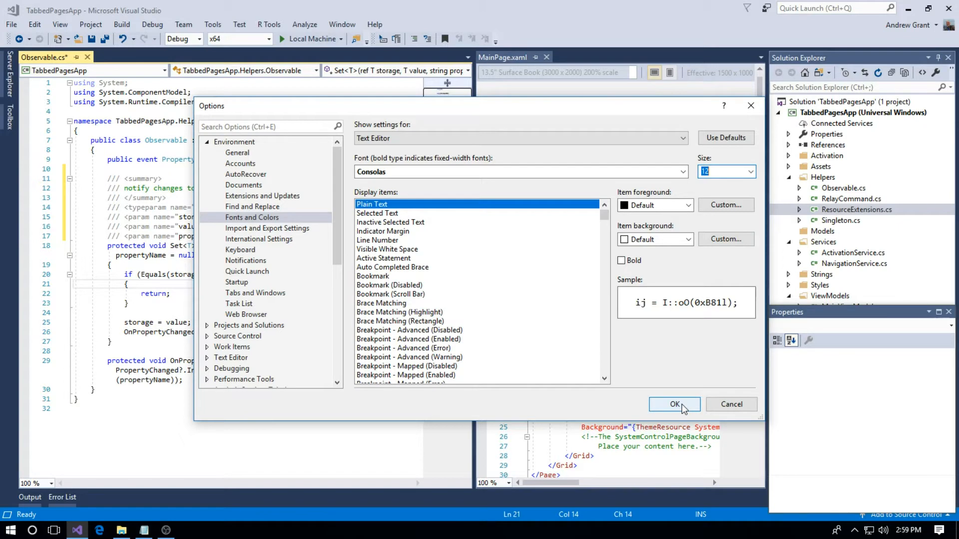
{"action": "left_click", "coordinate": [674, 404]}
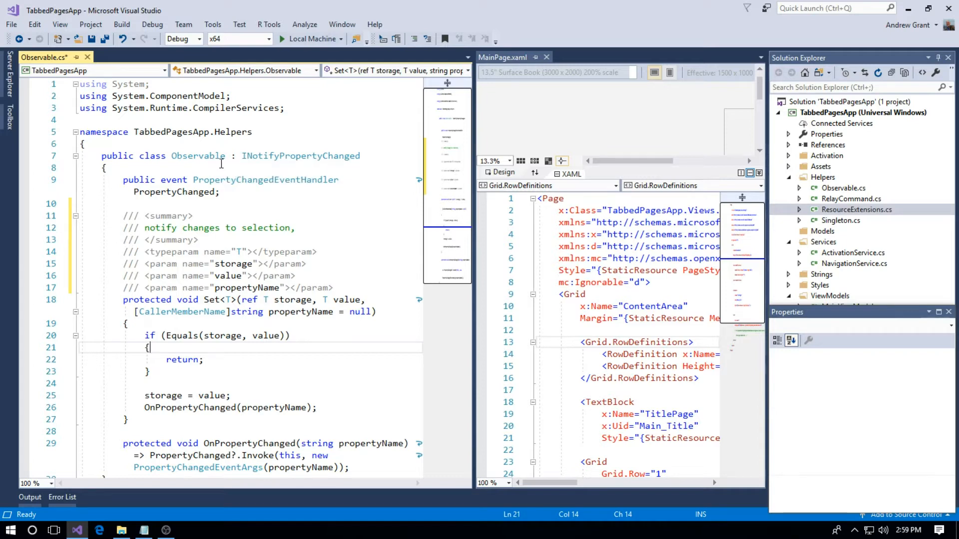
{"action": "mouse_move", "coordinate": [212, 24]}
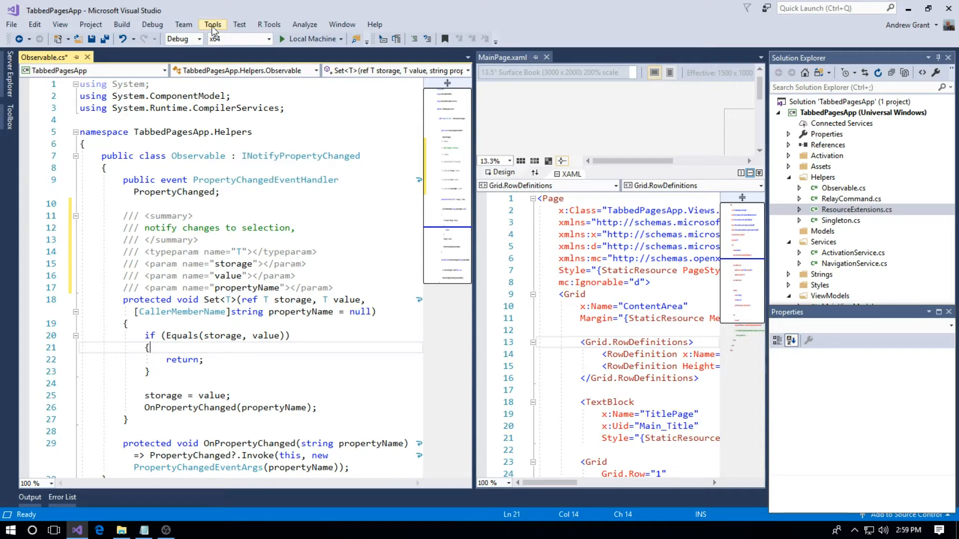
Reopen Fonts and Colors and show settings for Editor Tooltip (Segoe UI size 9).
{"action": "left_click", "coordinate": [212, 24]}
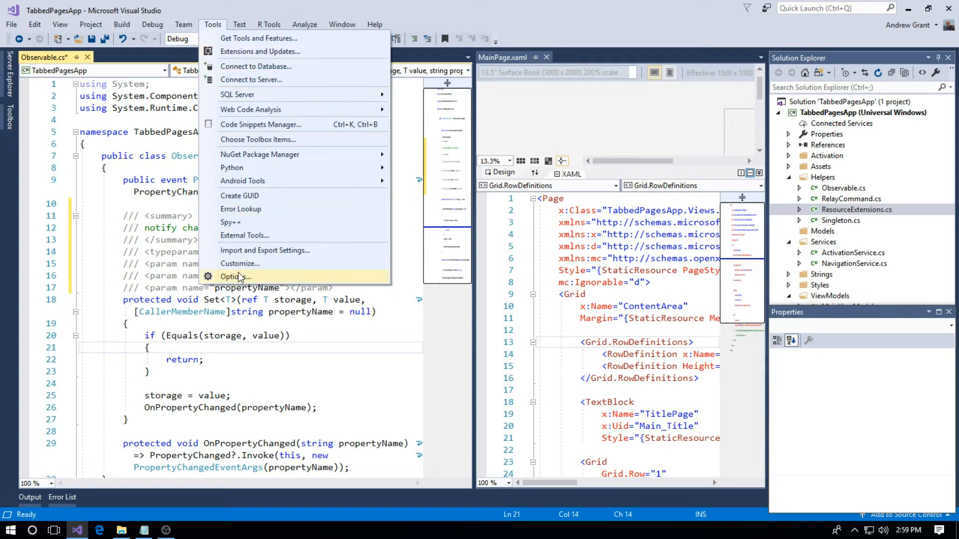
{"action": "left_click", "coordinate": [234, 277]}
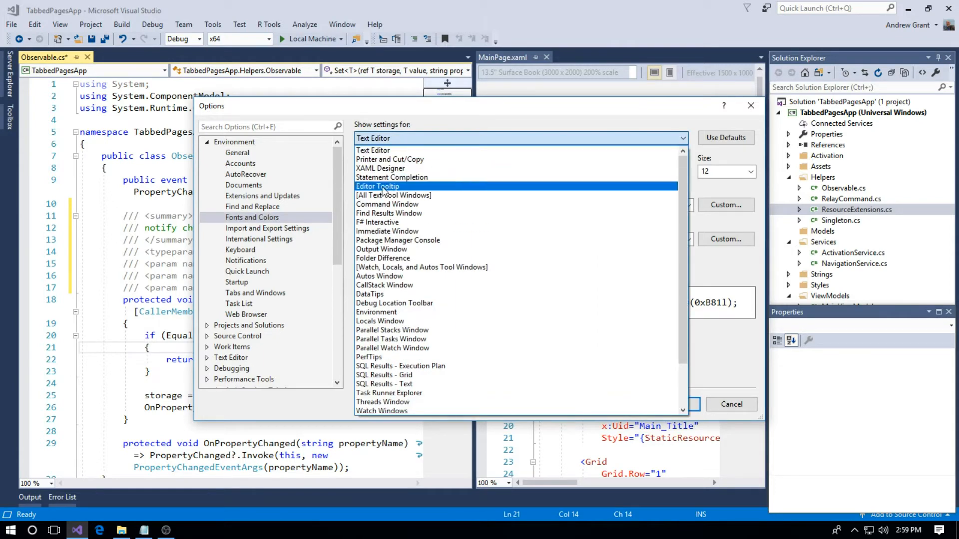
{"action": "left_click", "coordinate": [378, 186]}
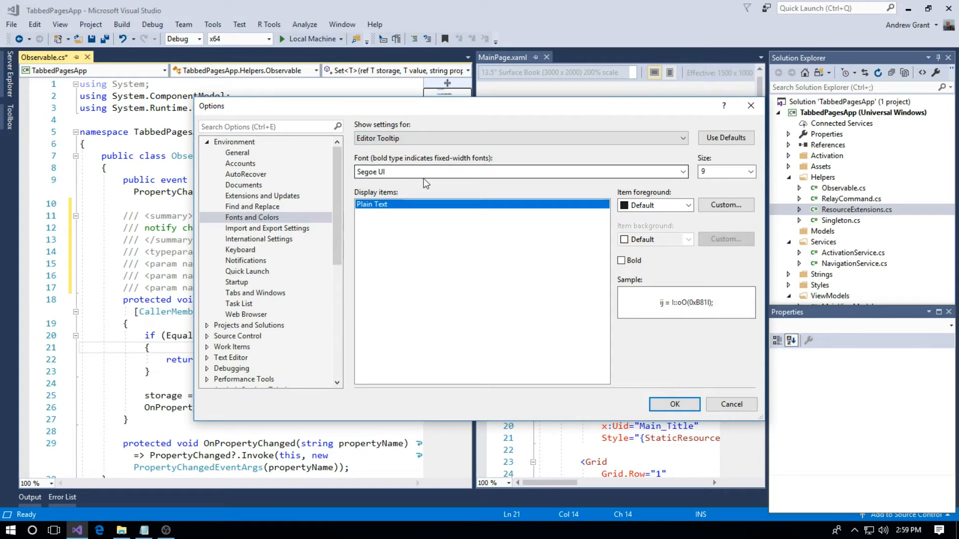
{"action": "mouse_move", "coordinate": [497, 184]}
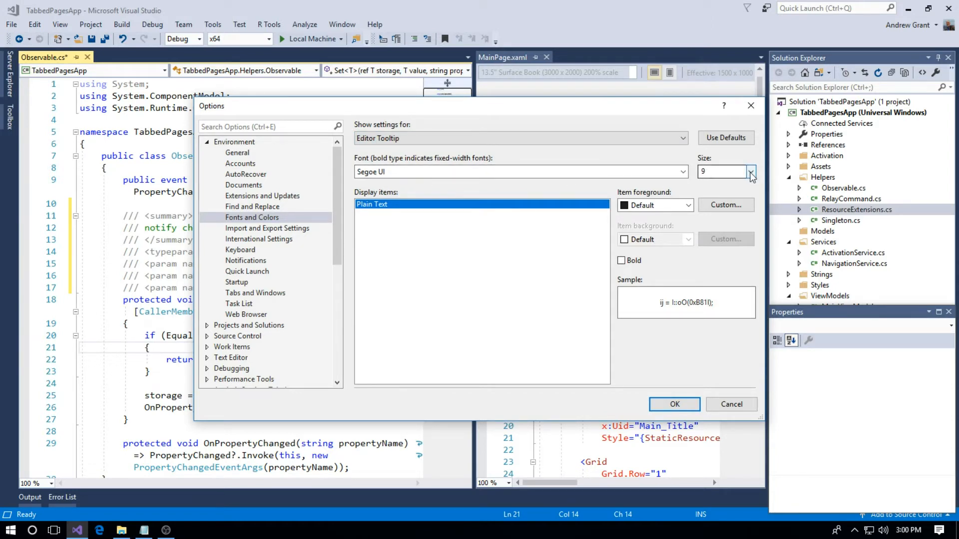
Set the Editor Tooltip font size to 12 and apply it with OK.
{"action": "left_click", "coordinate": [751, 168]}
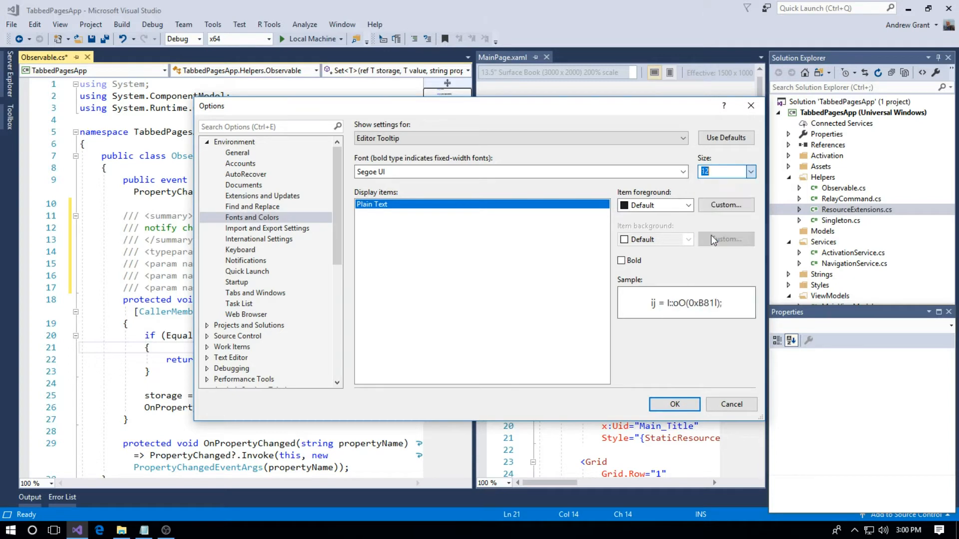
{"action": "mouse_move", "coordinate": [716, 195]}
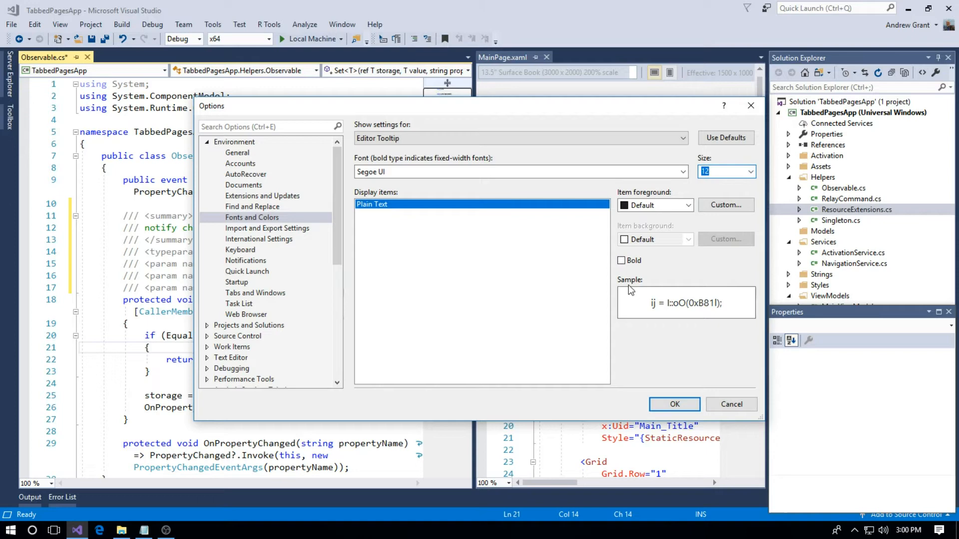
{"action": "mouse_move", "coordinate": [672, 419]}
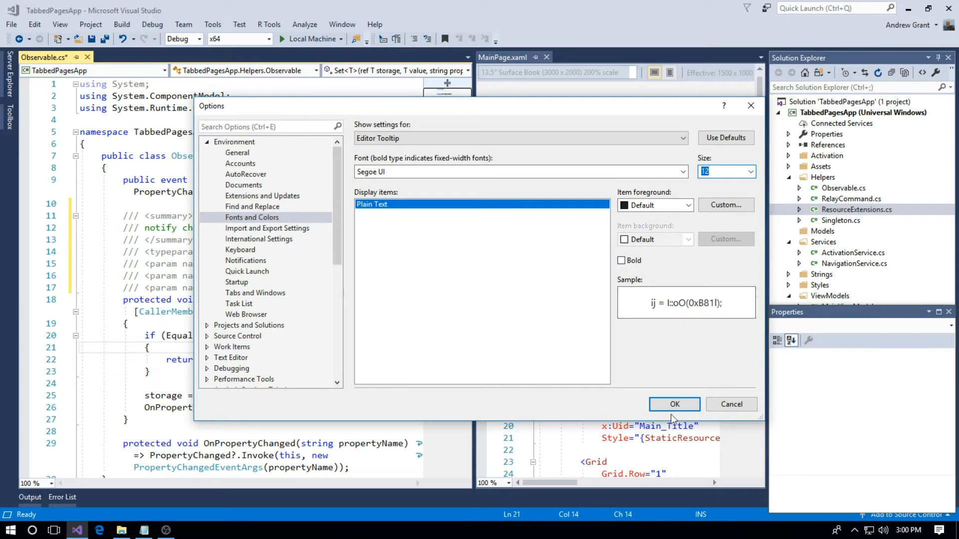
{"action": "left_click", "coordinate": [674, 405]}
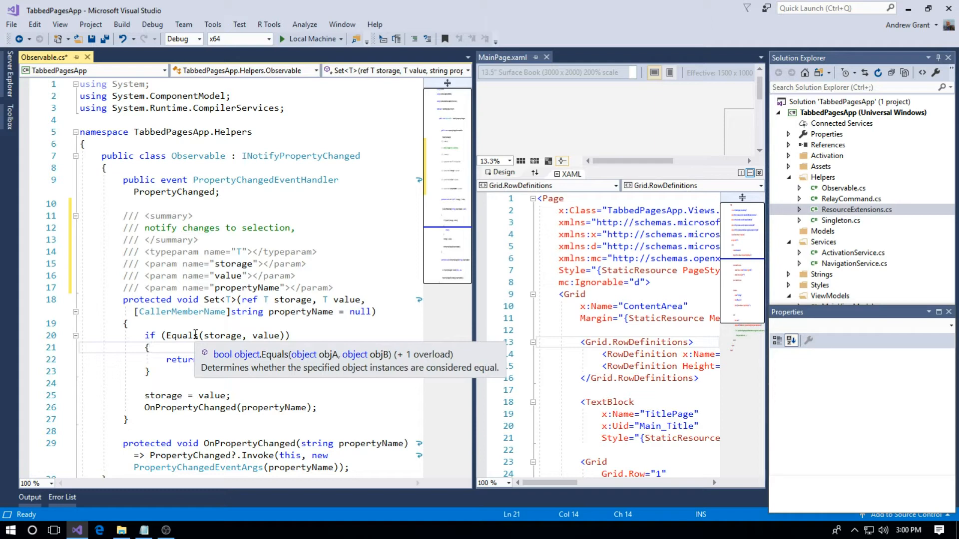
{"action": "mouse_move", "coordinate": [200, 156]}
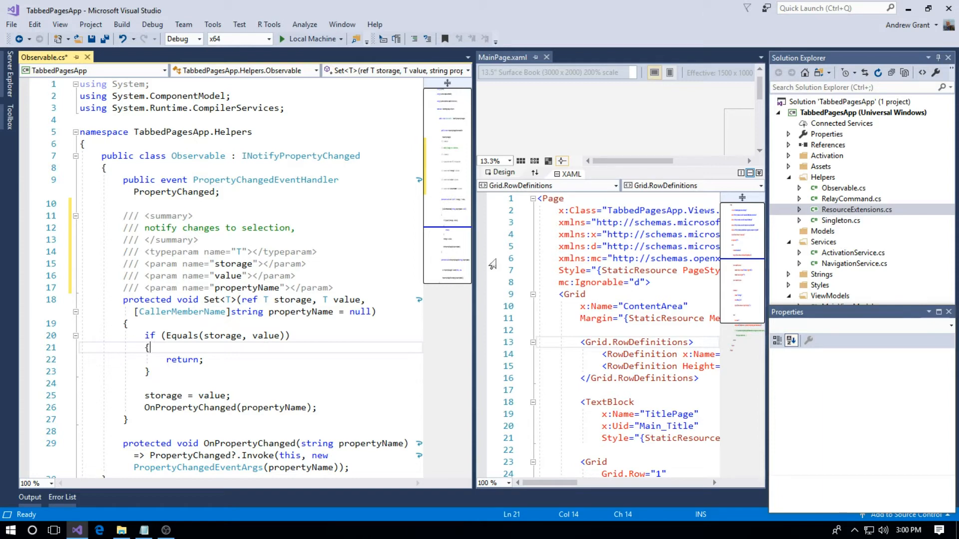
Reopen Fonts and Colors and choose Environment from 'Show settings for'.
{"action": "left_click", "coordinate": [211, 24]}
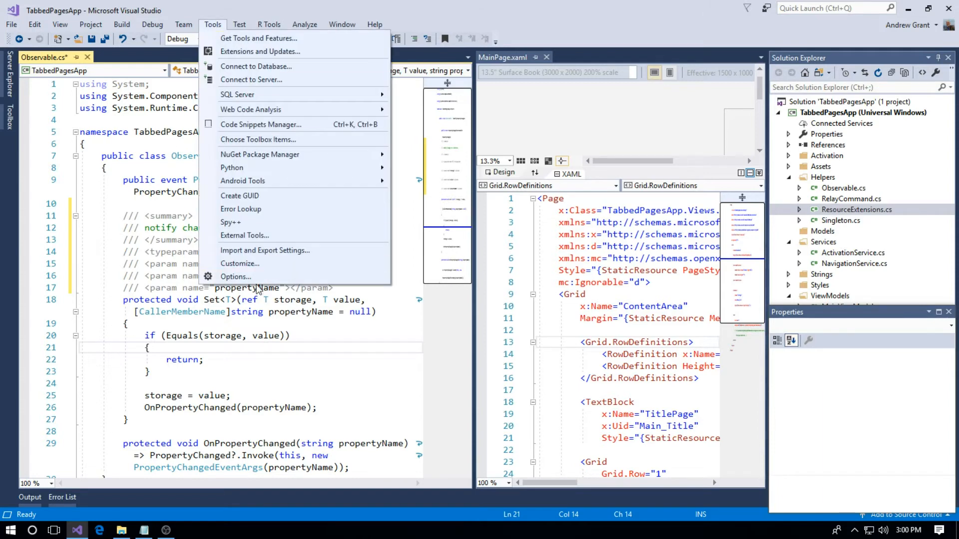
{"action": "left_click", "coordinate": [236, 277]}
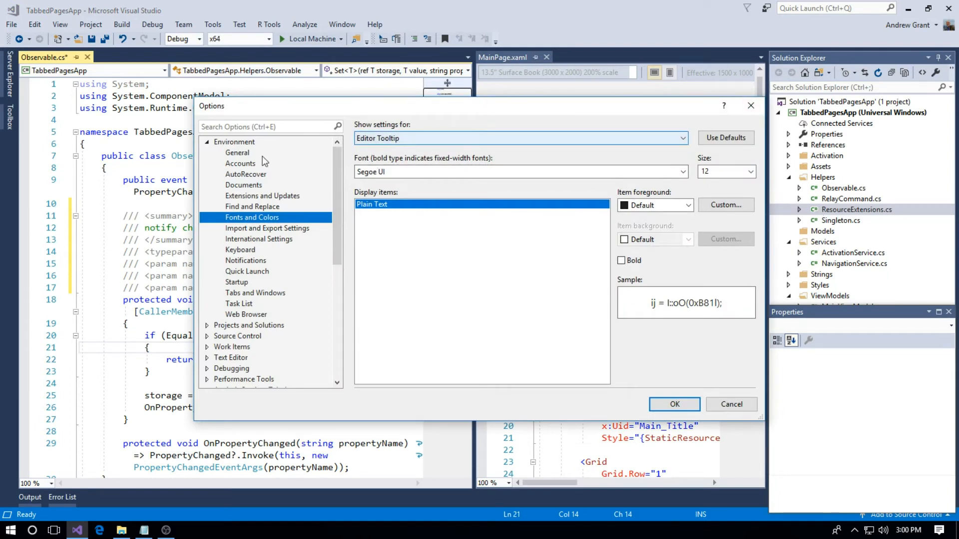
{"action": "left_click", "coordinate": [680, 138]}
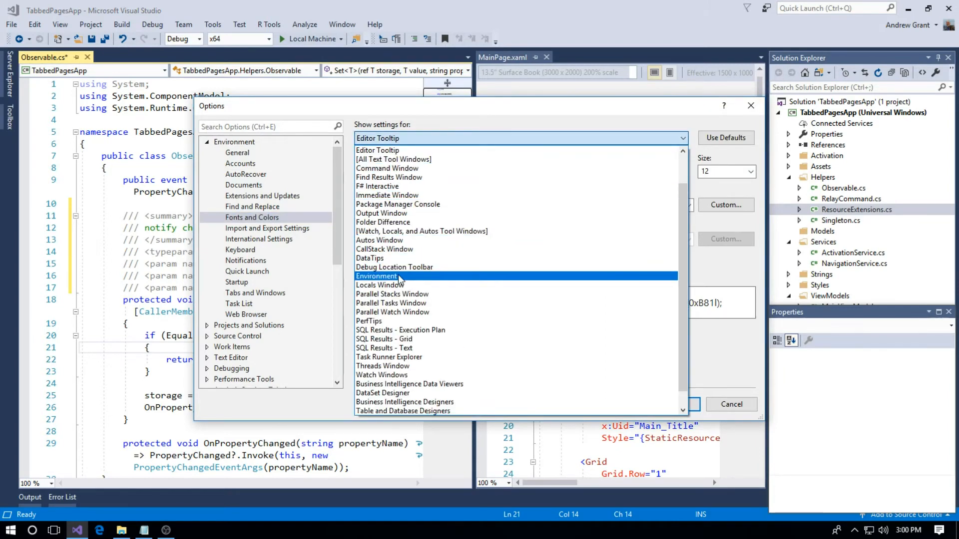
{"action": "left_click", "coordinate": [376, 276]}
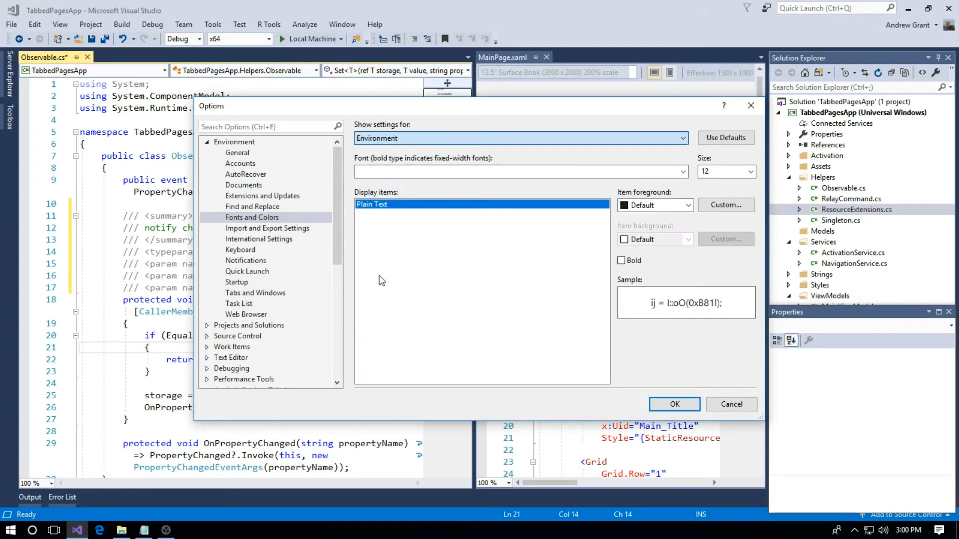
{"action": "left_click", "coordinate": [519, 171]}
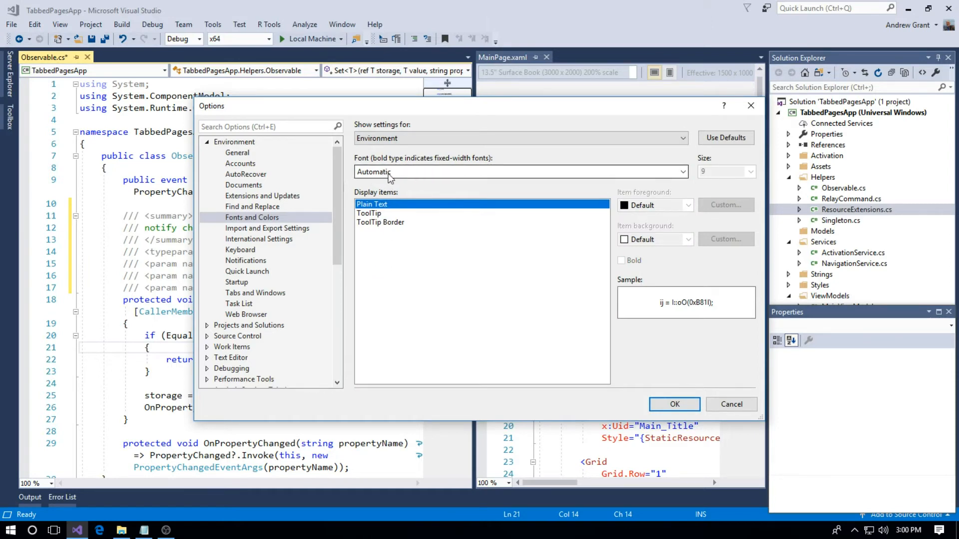
Set the Environment font to Calibri at size 12 and apply it with OK.
{"action": "left_click", "coordinate": [683, 172]}
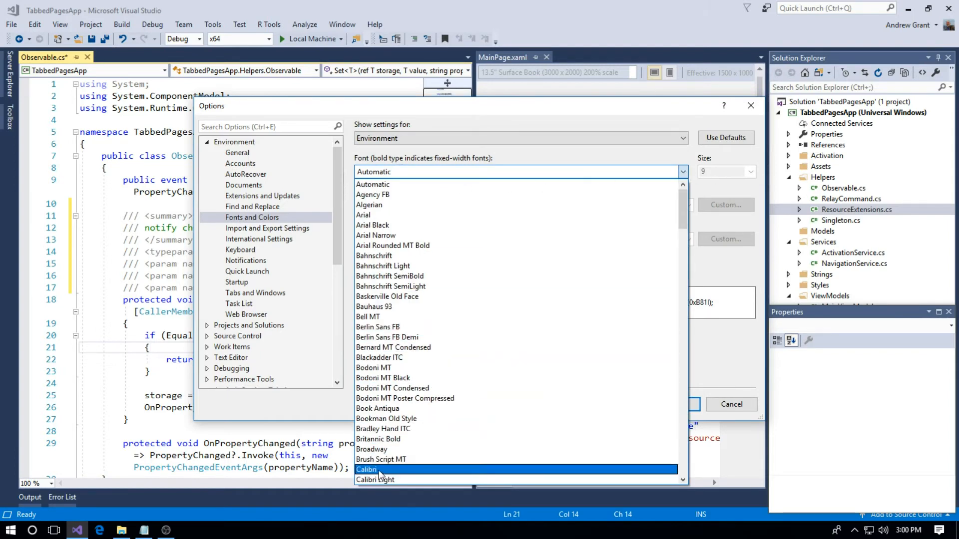
{"action": "left_click", "coordinate": [366, 469]}
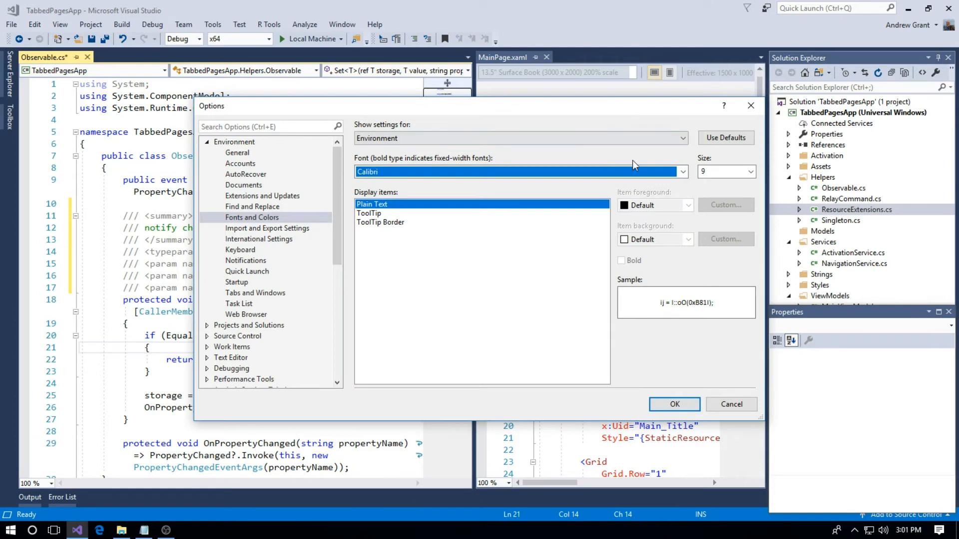
{"action": "left_click", "coordinate": [749, 170]}
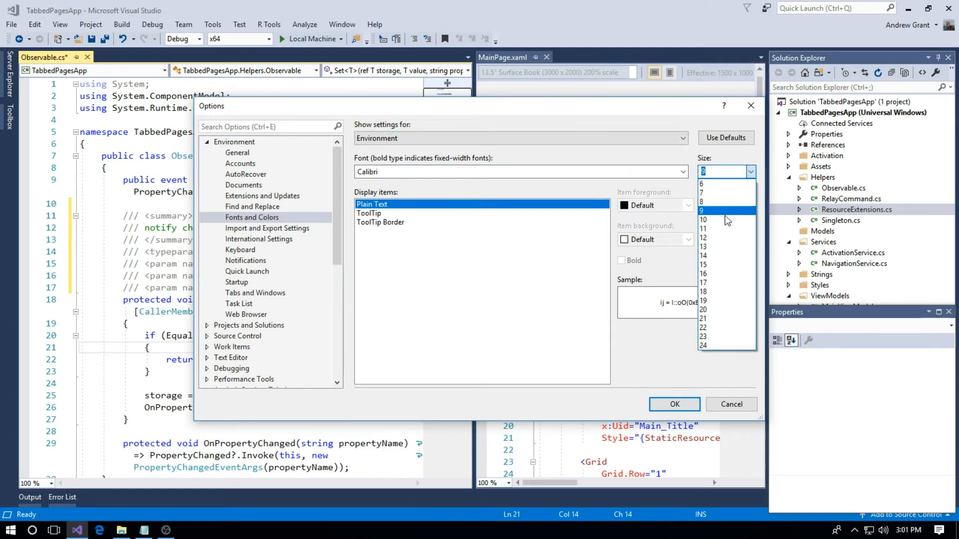
{"action": "left_click", "coordinate": [704, 247]}
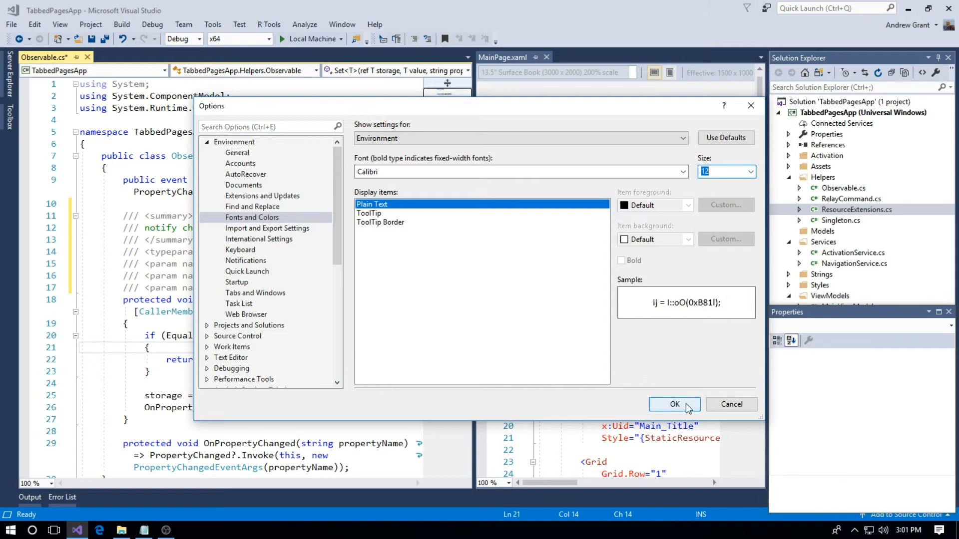
{"action": "left_click", "coordinate": [674, 405]}
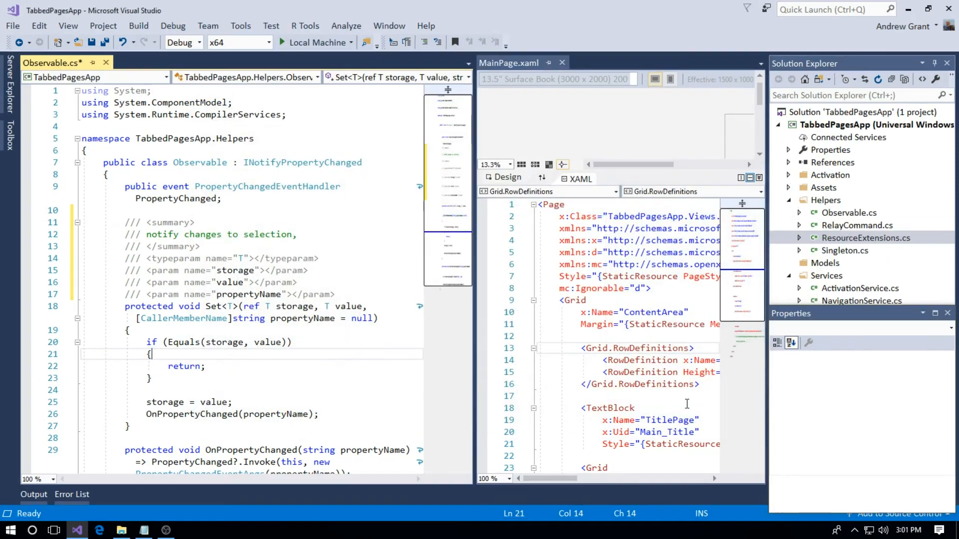
Check the enlarged Calibri UI in Solution Explorer, the XAML editor, Output and Error List panels.
{"action": "left_click", "coordinate": [830, 175]}
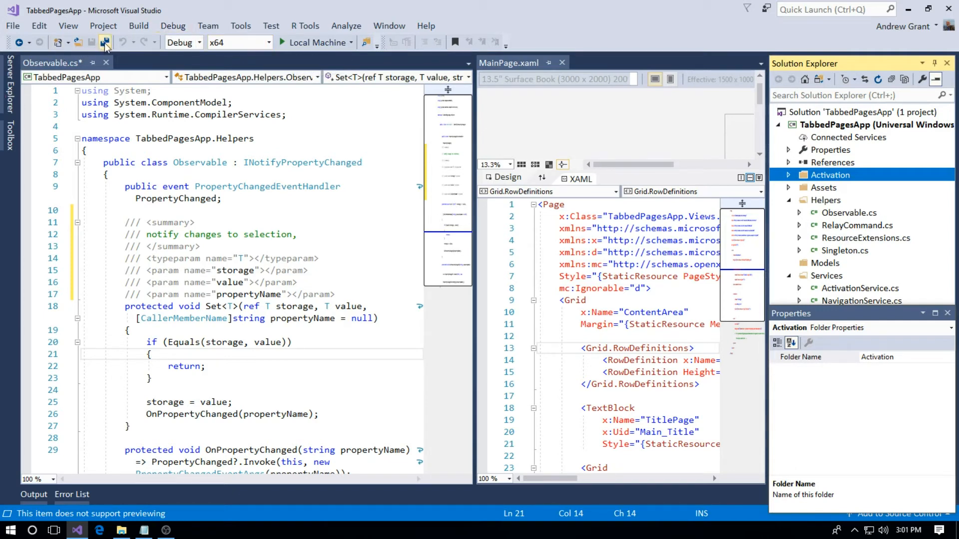
{"action": "mouse_move", "coordinate": [314, 42]}
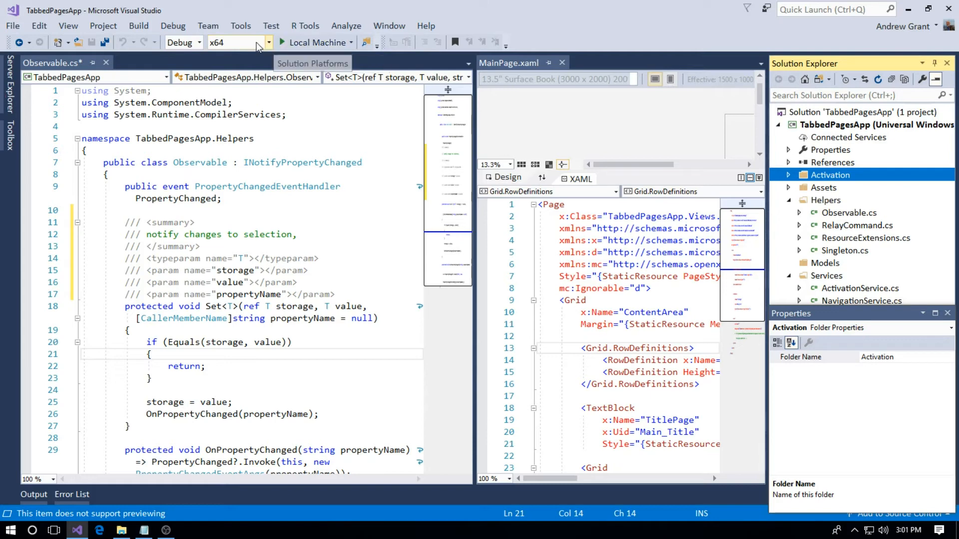
{"action": "mouse_move", "coordinate": [239, 42]}
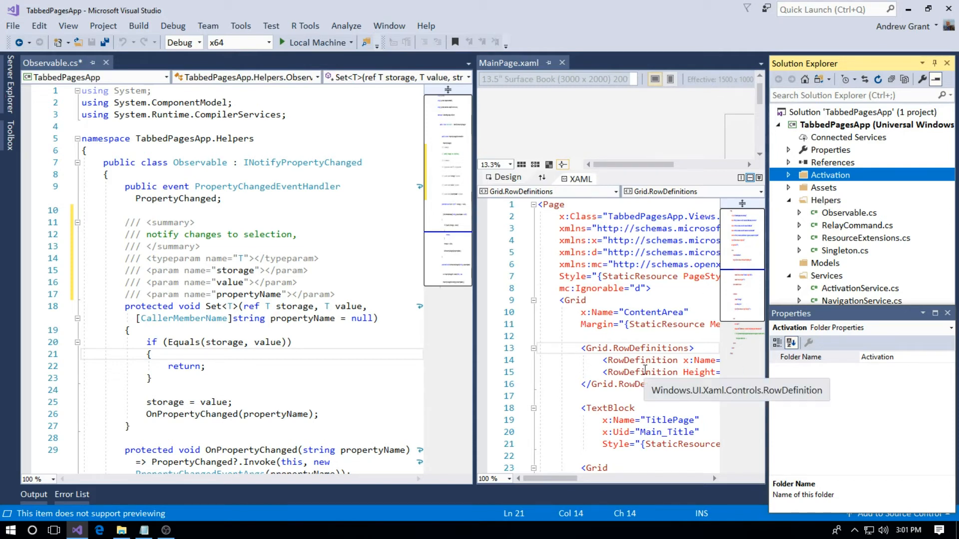
{"action": "left_click", "coordinate": [651, 421]}
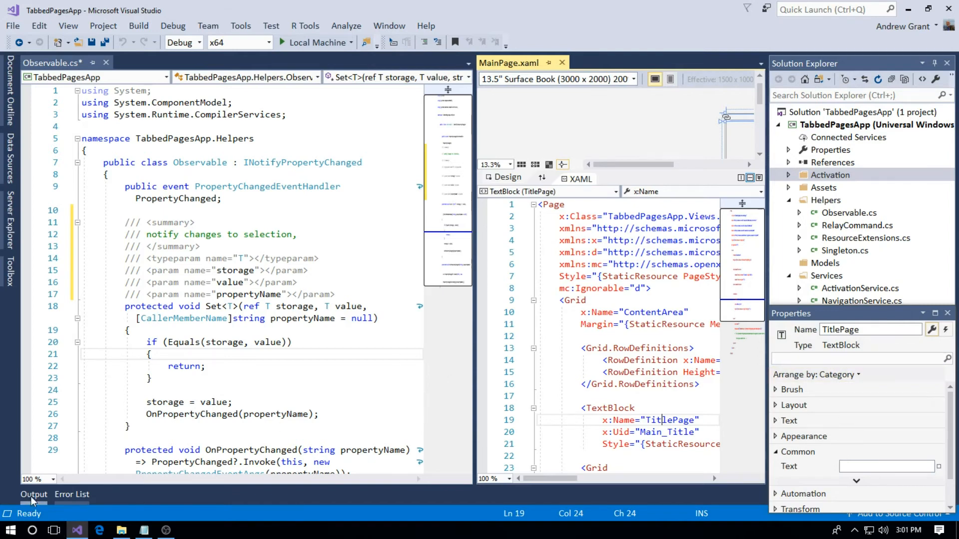
{"action": "left_click", "coordinate": [34, 495]}
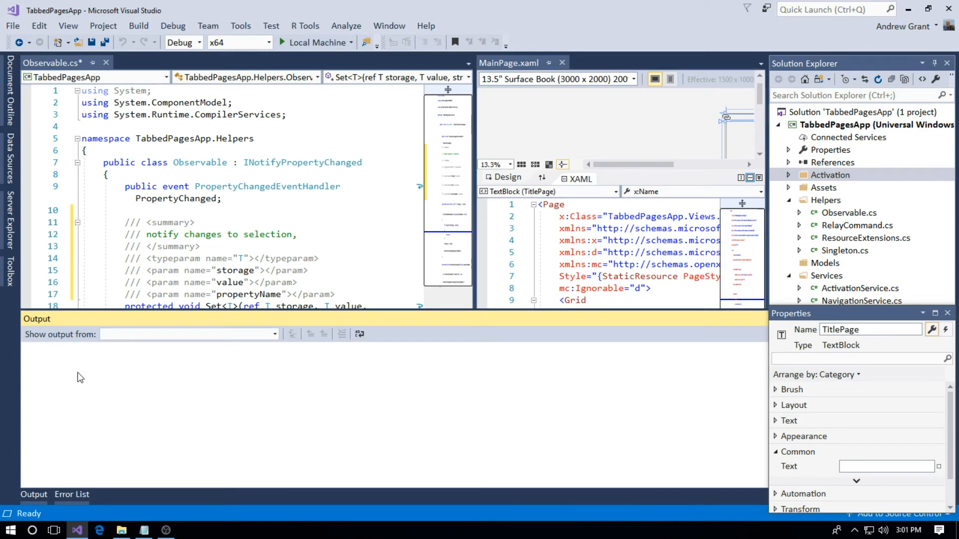
{"action": "left_click", "coordinate": [72, 495]}
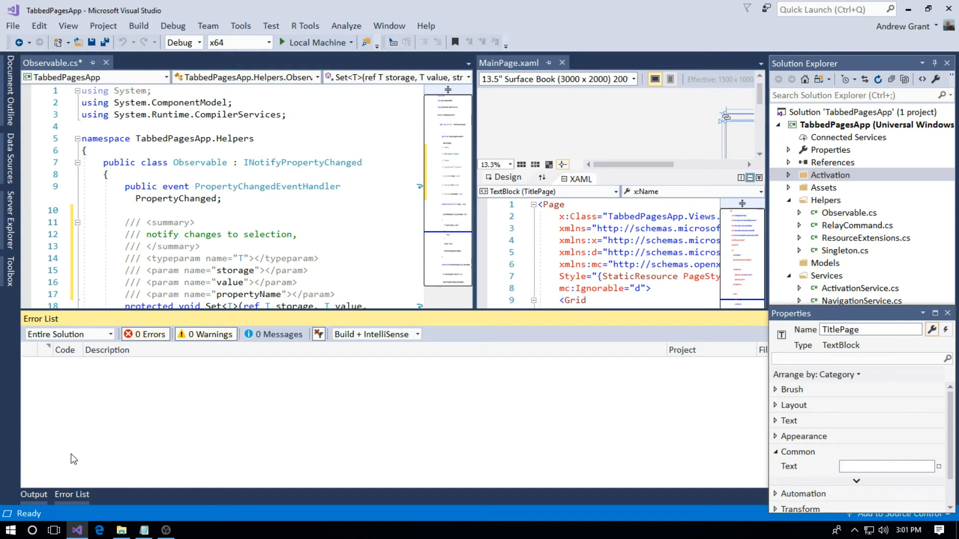
{"action": "left_click", "coordinate": [240, 26]}
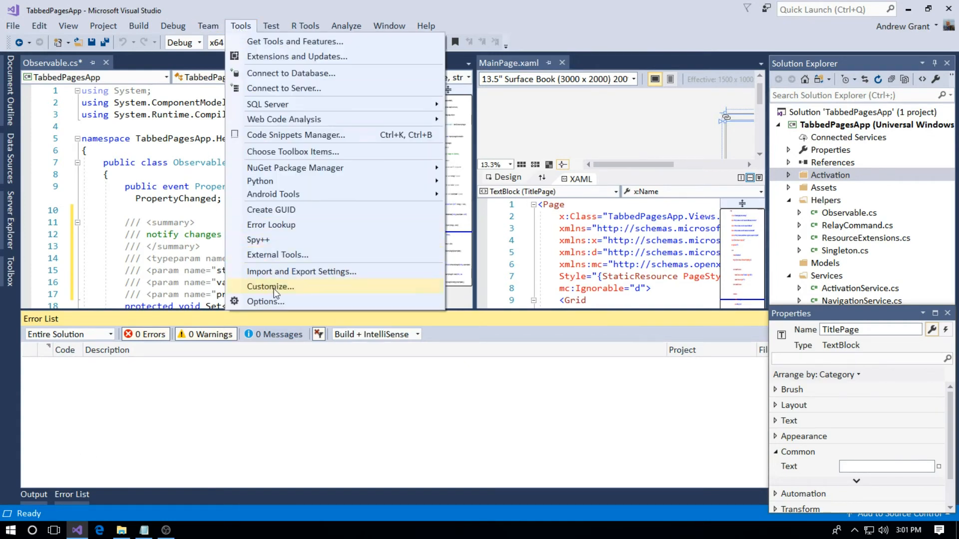
Reset the Environment font to Automatic via Use Defaults and confirm with OK.
{"action": "left_click", "coordinate": [265, 301]}
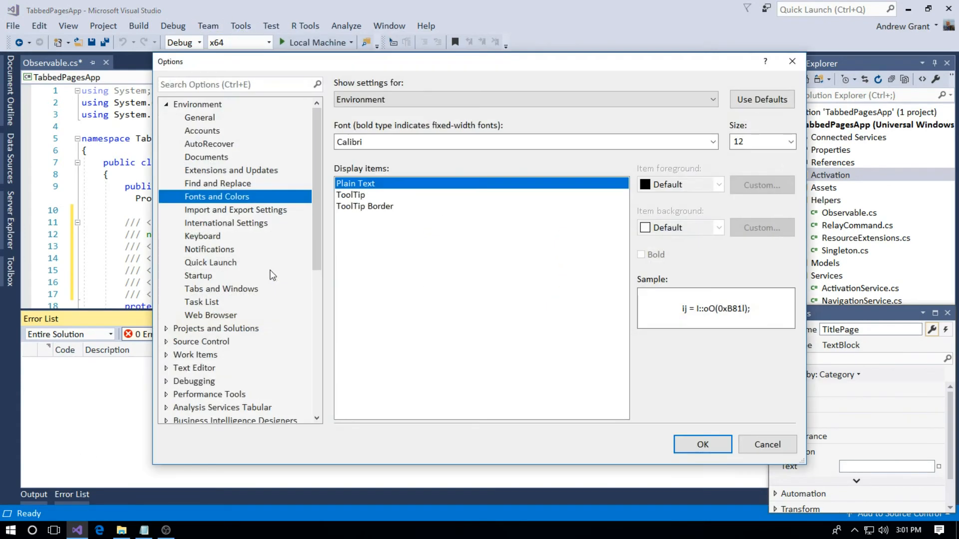
{"action": "mouse_move", "coordinate": [599, 221]}
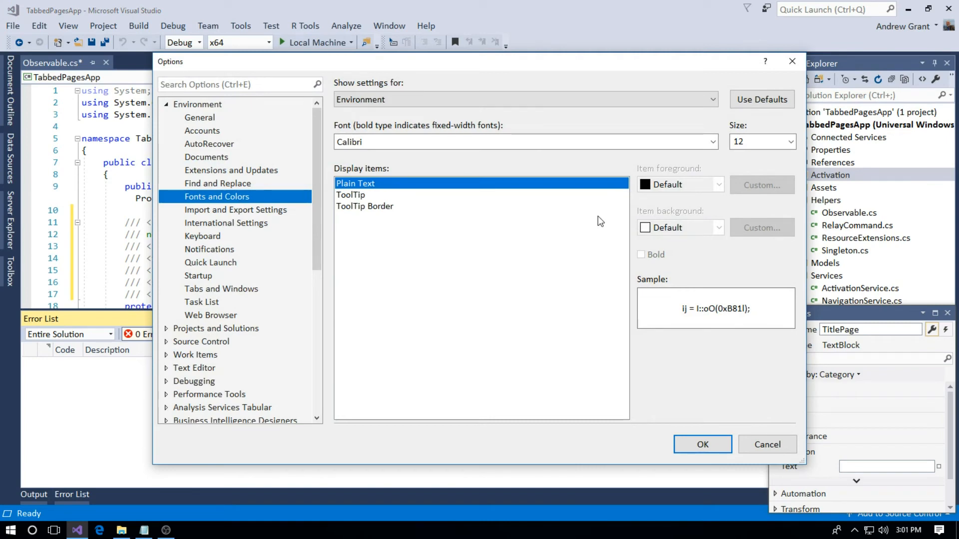
{"action": "mouse_move", "coordinate": [553, 235]}
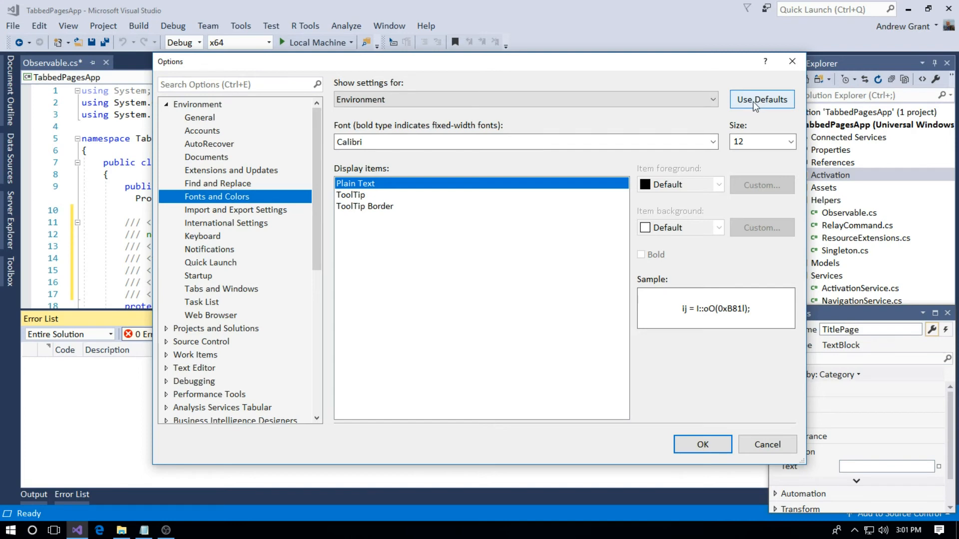
{"action": "mouse_move", "coordinate": [758, 107]}
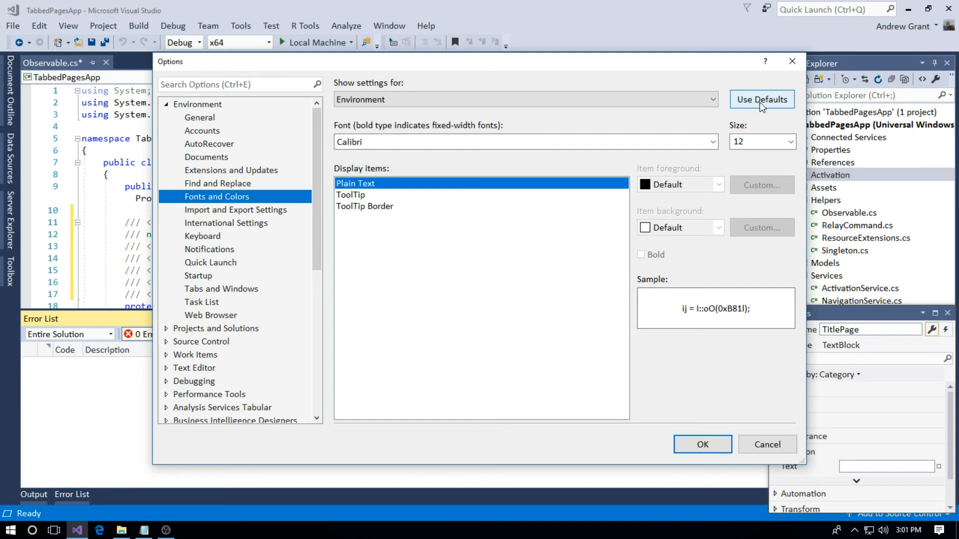
{"action": "left_click", "coordinate": [761, 99]}
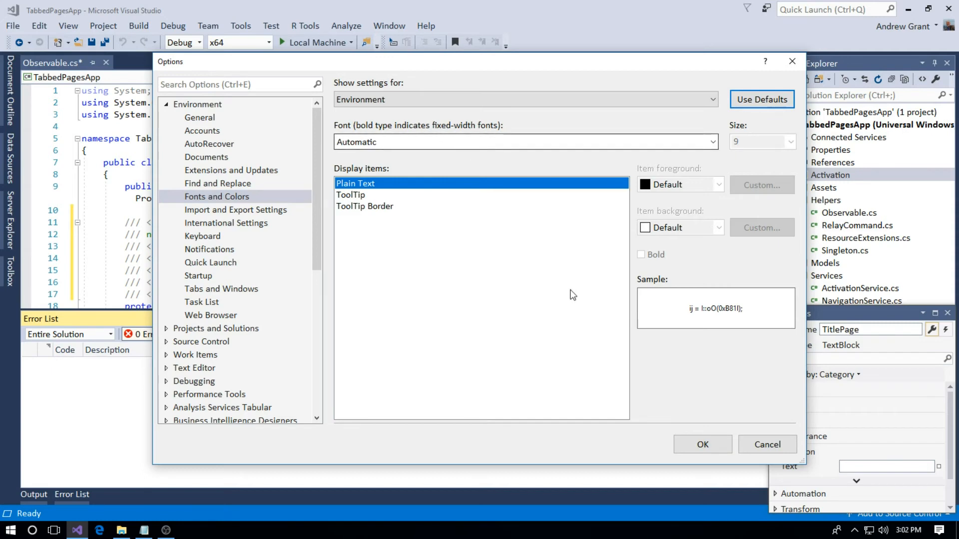
{"action": "mouse_move", "coordinate": [705, 389]}
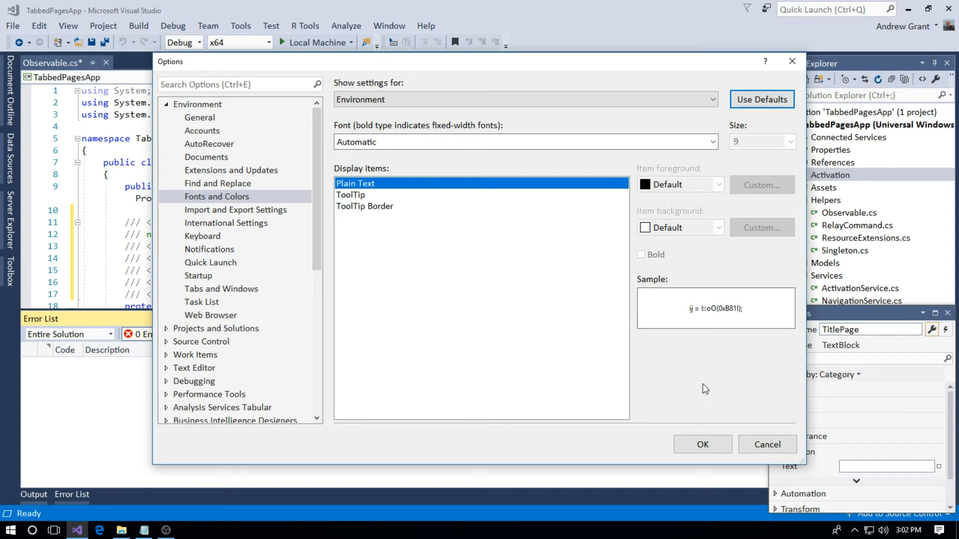
{"action": "mouse_move", "coordinate": [702, 444]}
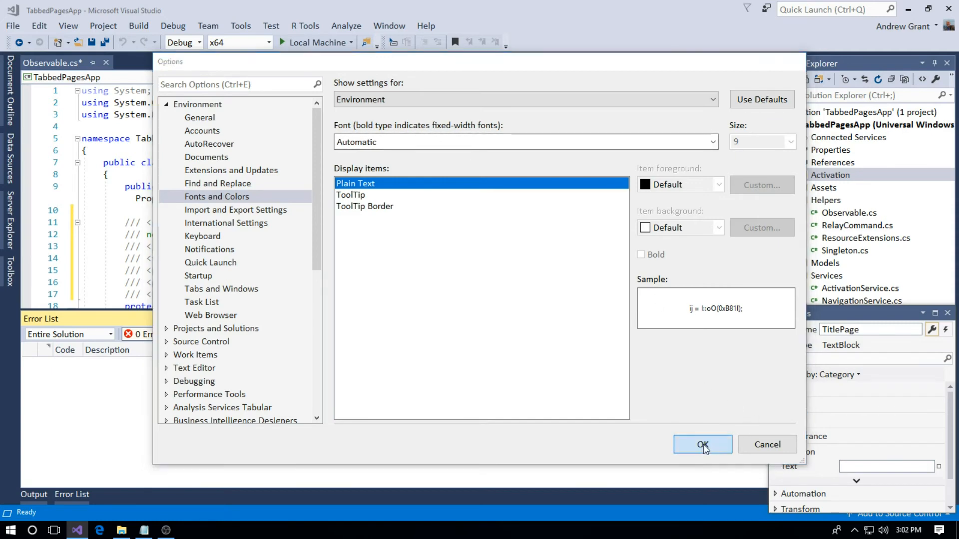
{"action": "left_click", "coordinate": [702, 444]}
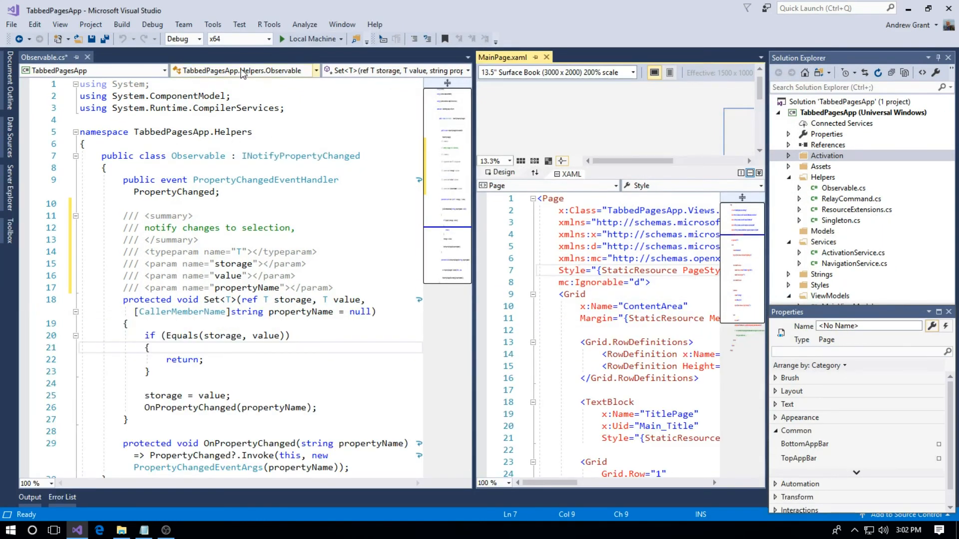
Reset the Text Editor font to default Consolas size 10 via Use Defaults.
{"action": "left_click", "coordinate": [212, 24]}
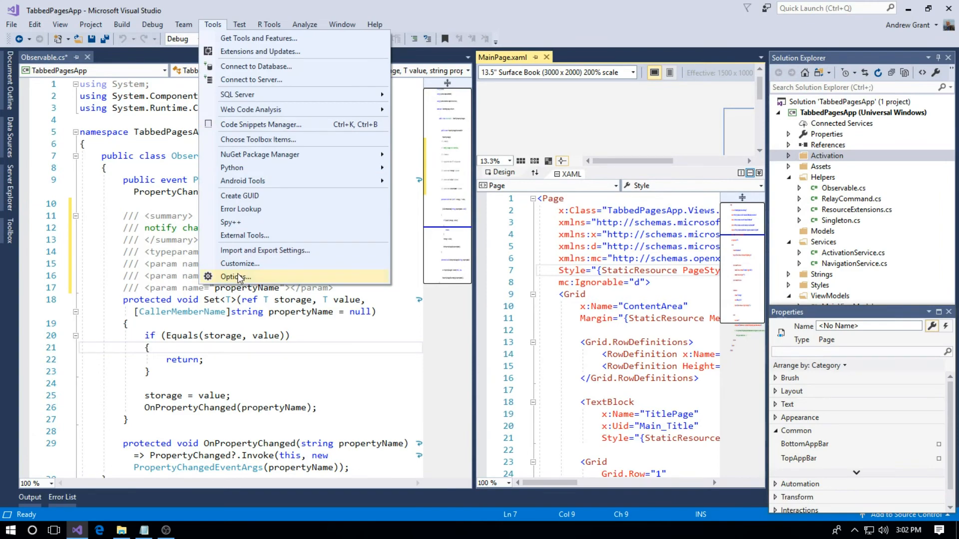
{"action": "left_click", "coordinate": [235, 277]}
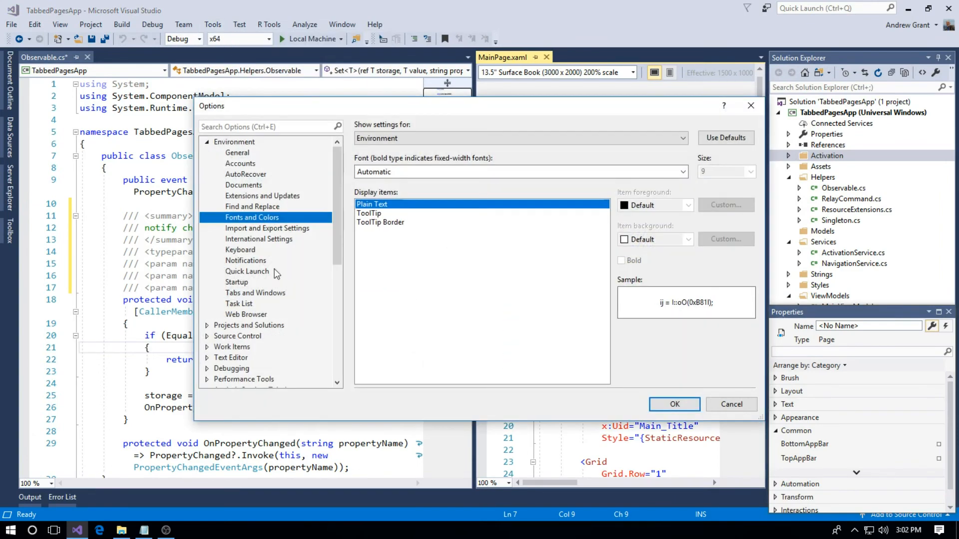
{"action": "left_click", "coordinate": [680, 137]}
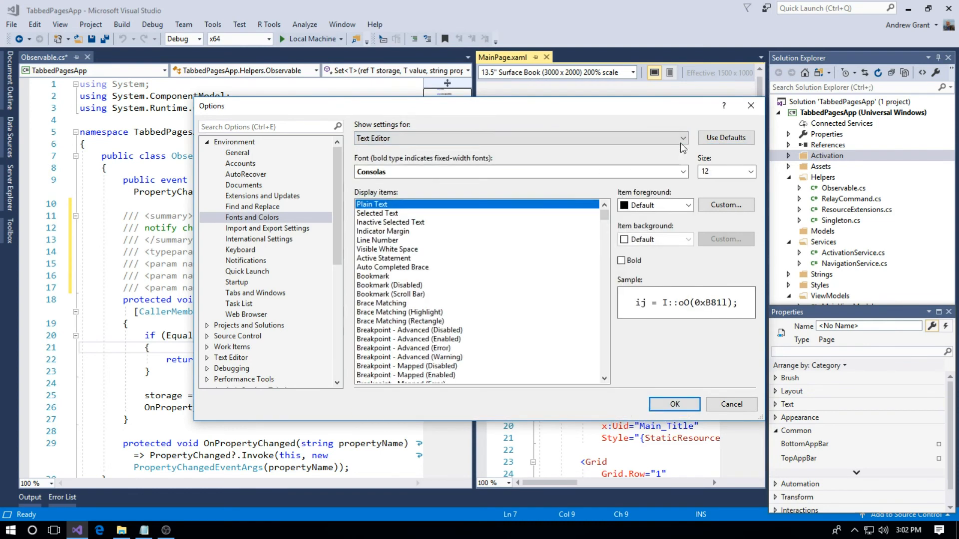
{"action": "left_click", "coordinate": [722, 172]}
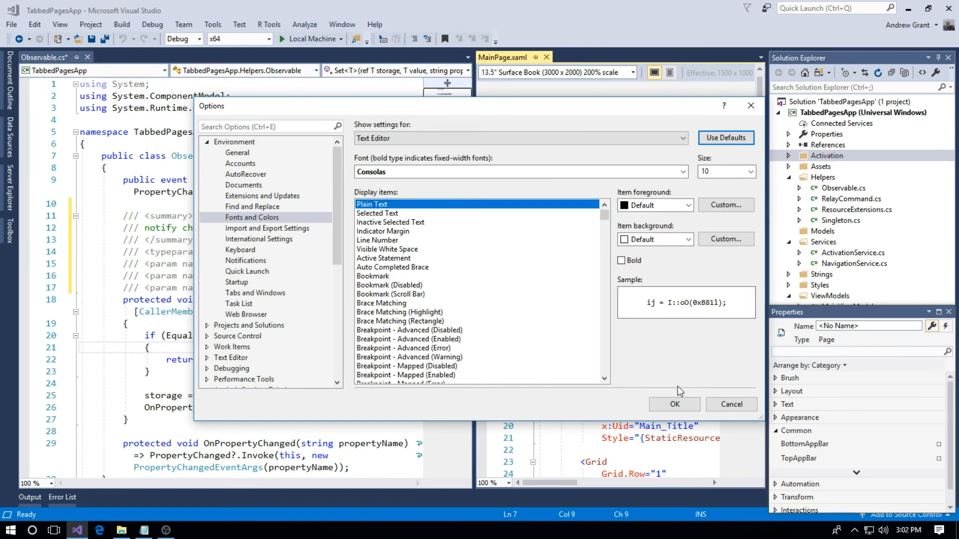